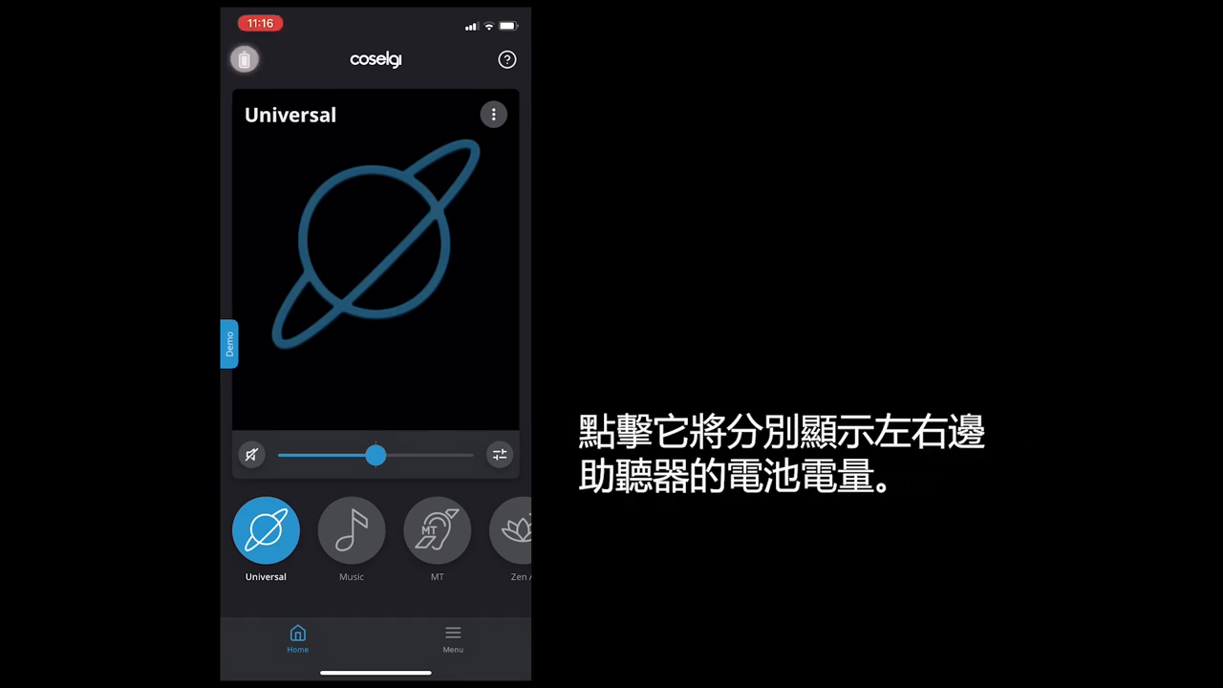
Step: Check both hearing aids' battery levels, then switch to the Zen C program
{"action": "left_click", "coordinate": [244, 59]}
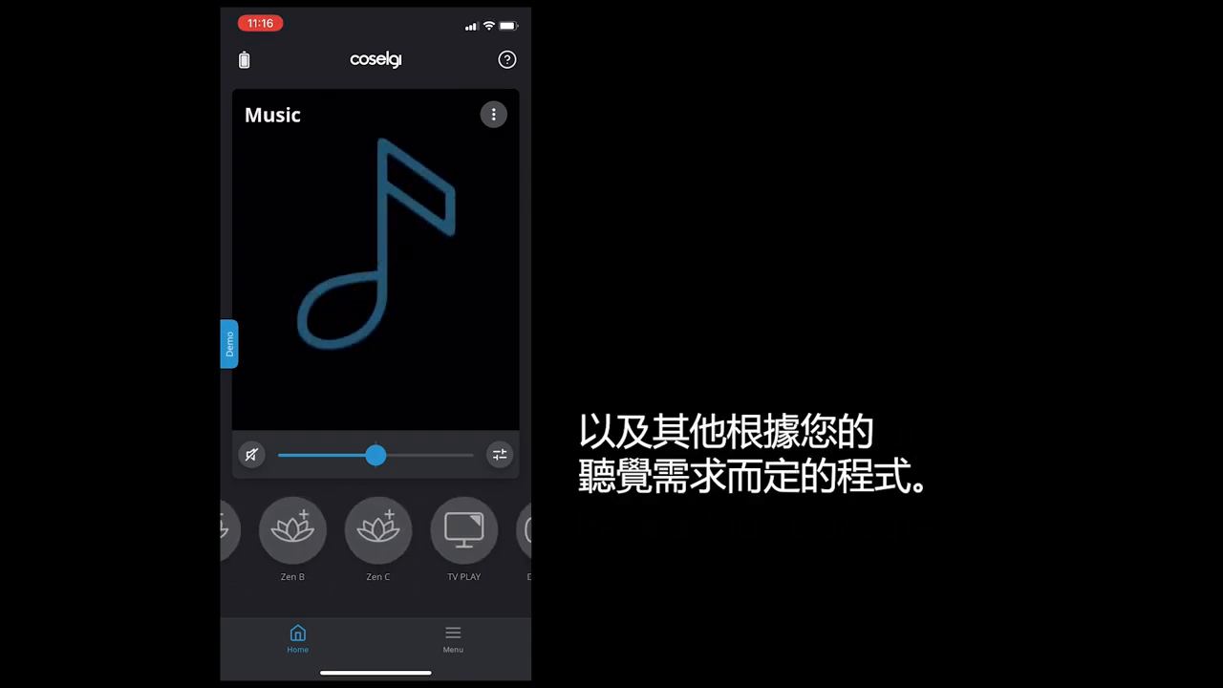
{"action": "left_click", "coordinate": [378, 531]}
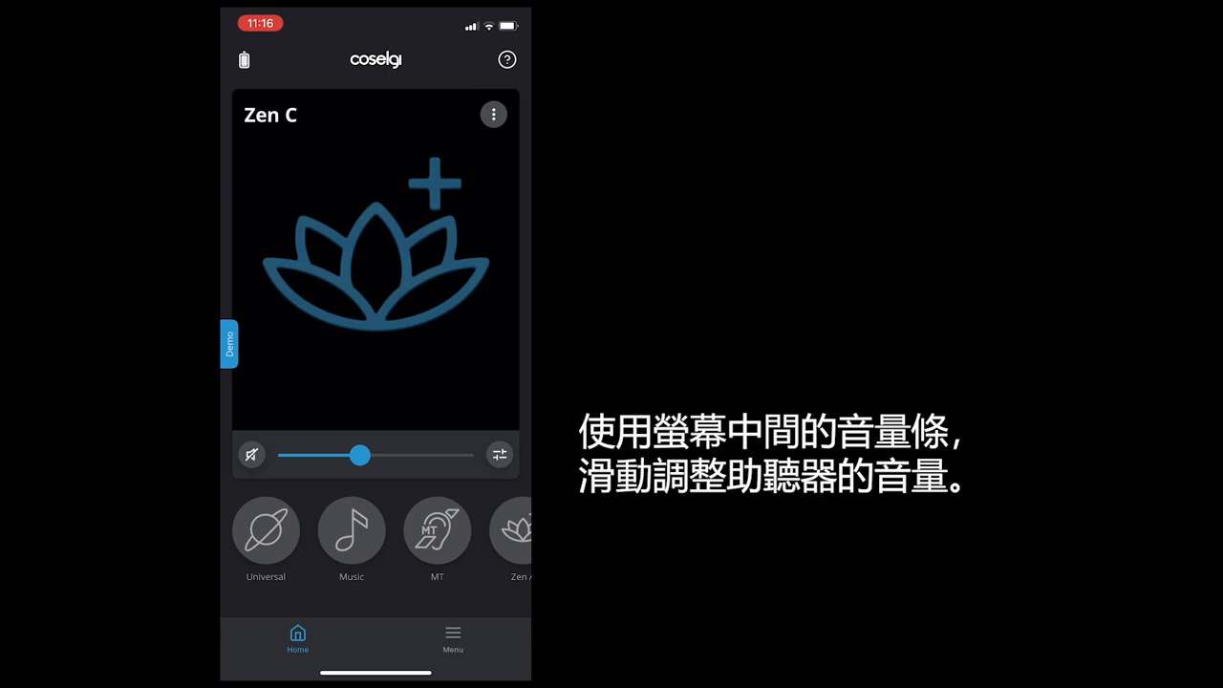
Step: On Universal, raise then lower the volume, then mute and unmute the hearing aids
{"action": "left_click", "coordinate": [266, 531]}
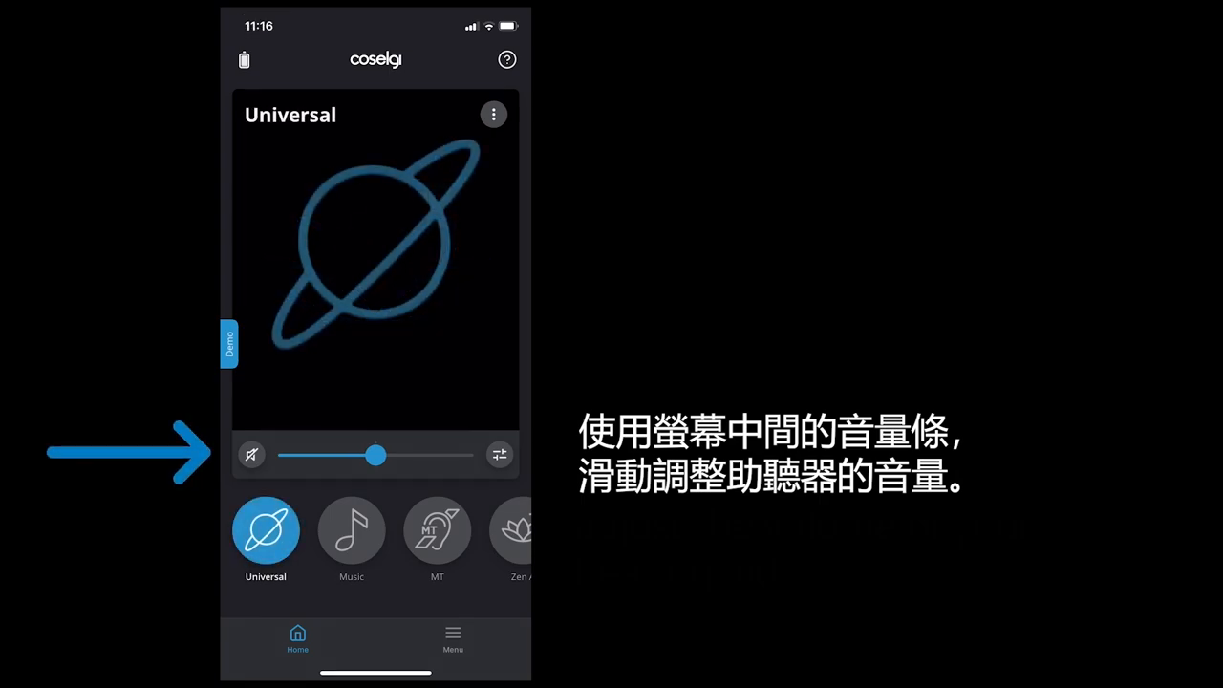
{"action": "left_click_drag", "start_coordinate": [375, 455], "coordinate": [420, 455]}
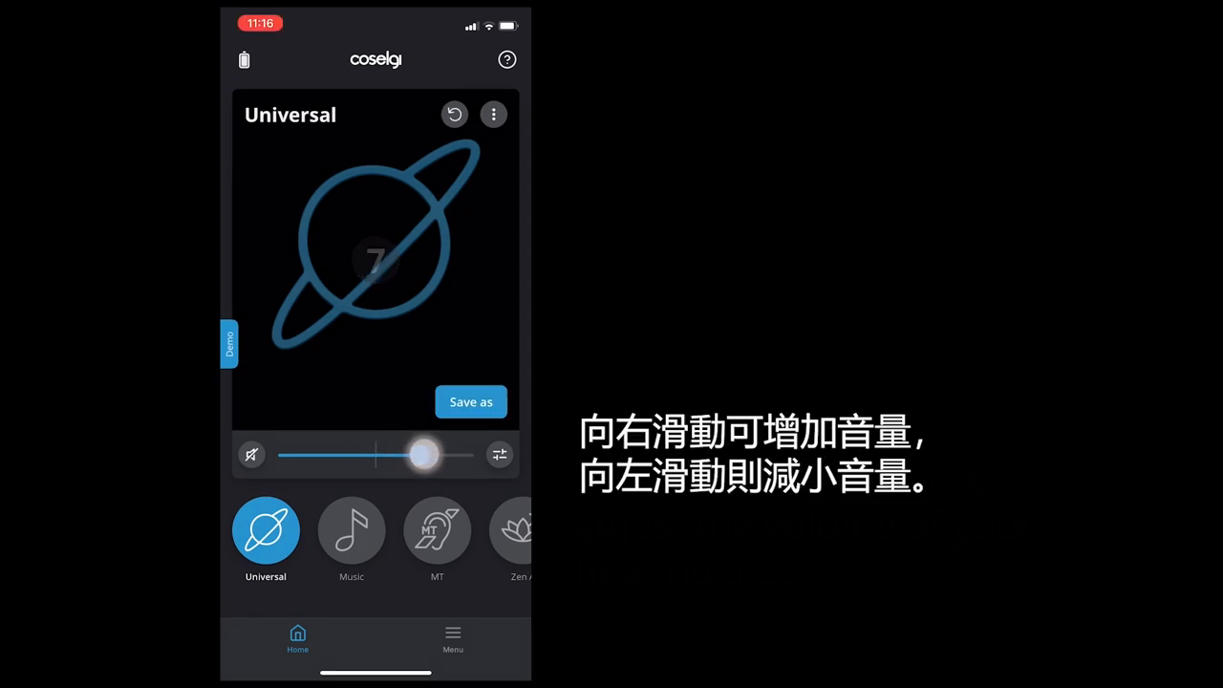
{"action": "left_click_drag", "start_coordinate": [425, 455], "coordinate": [420, 455]}
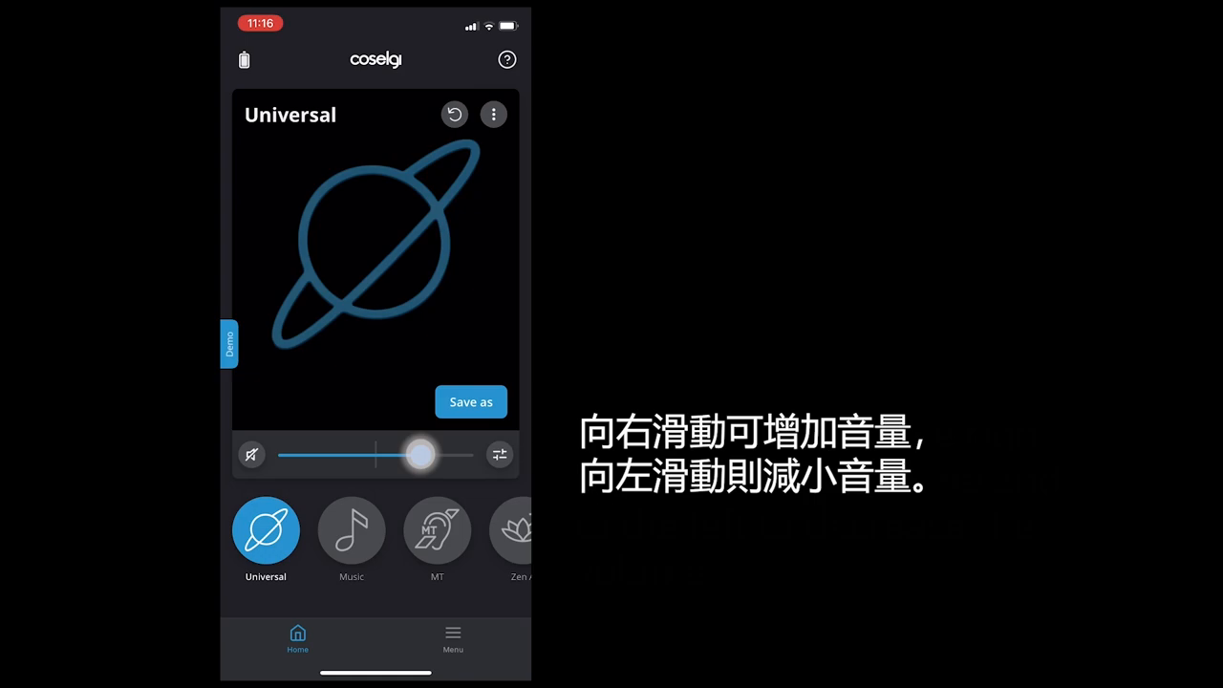
{"action": "left_click_drag", "start_coordinate": [421, 455], "coordinate": [390, 455]}
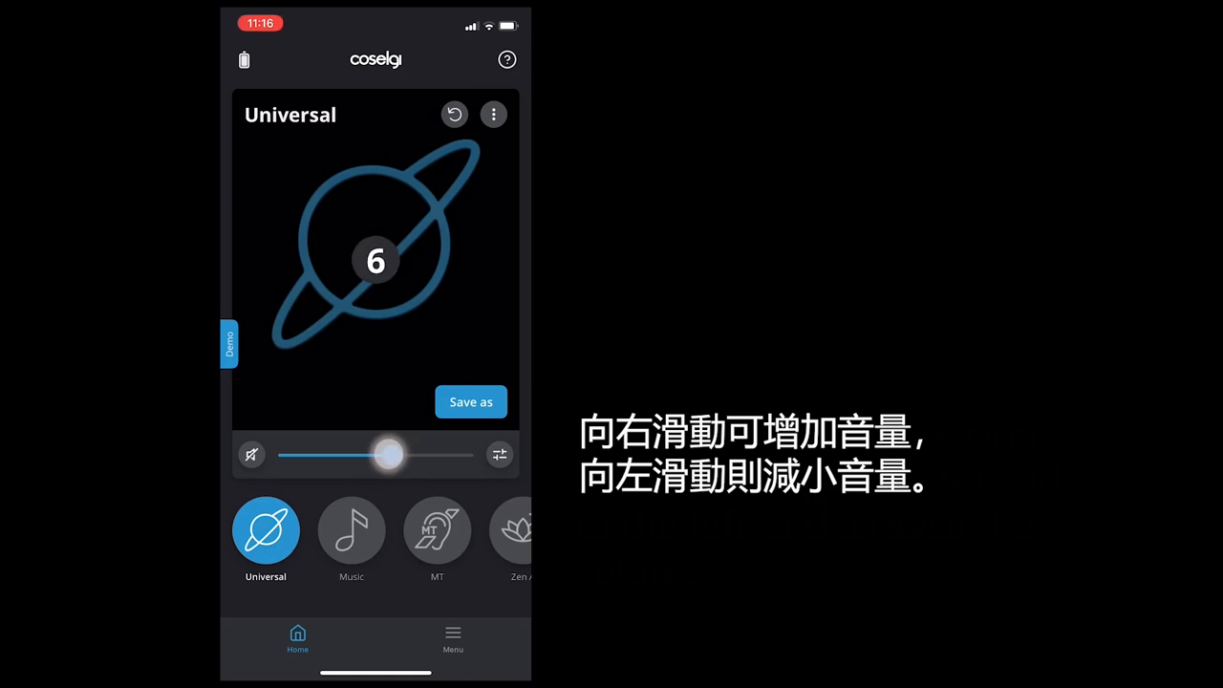
{"action": "left_click_drag", "start_coordinate": [389, 455], "coordinate": [354, 454]}
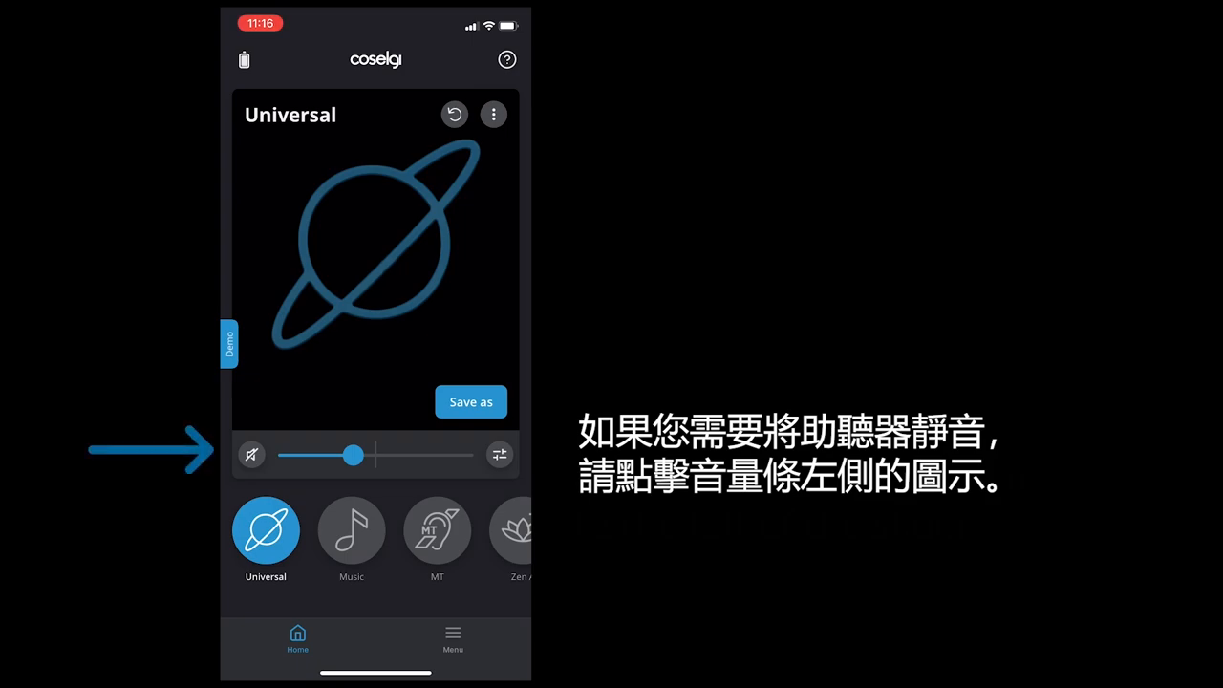
{"action": "left_click", "coordinate": [251, 455]}
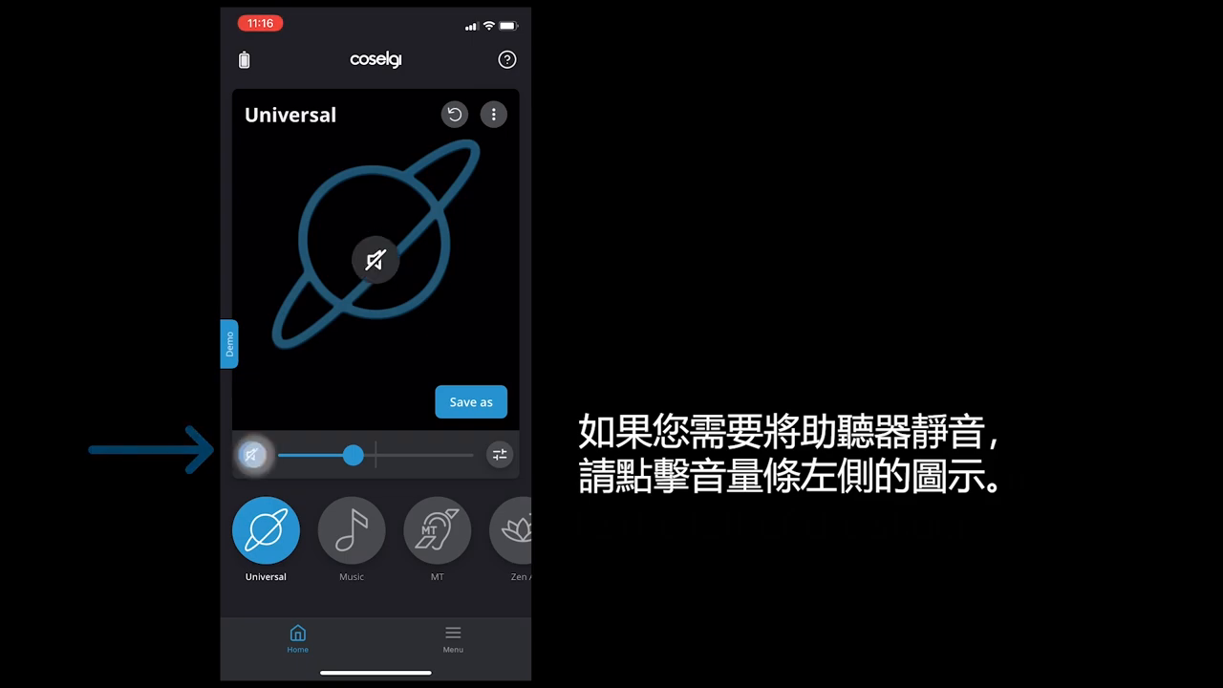
{"action": "left_click", "coordinate": [252, 455]}
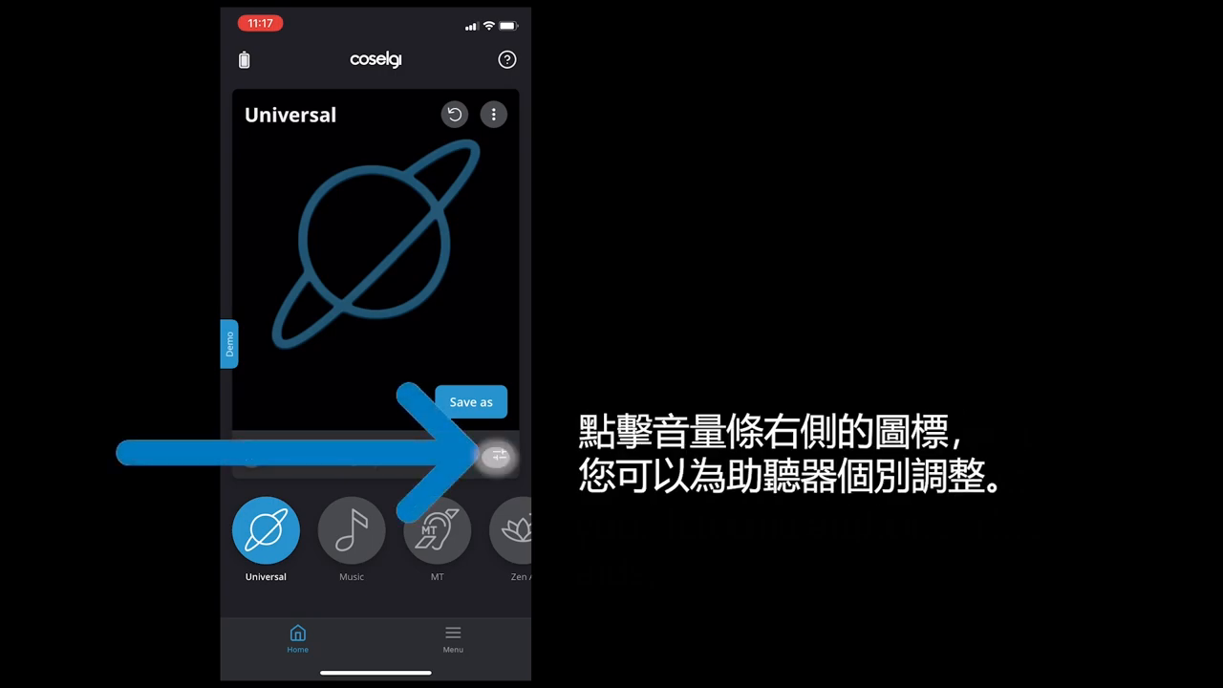
Step: Split left/right volume, setting right to 7 and left to 3, then open Equalizer
{"action": "left_click", "coordinate": [498, 456]}
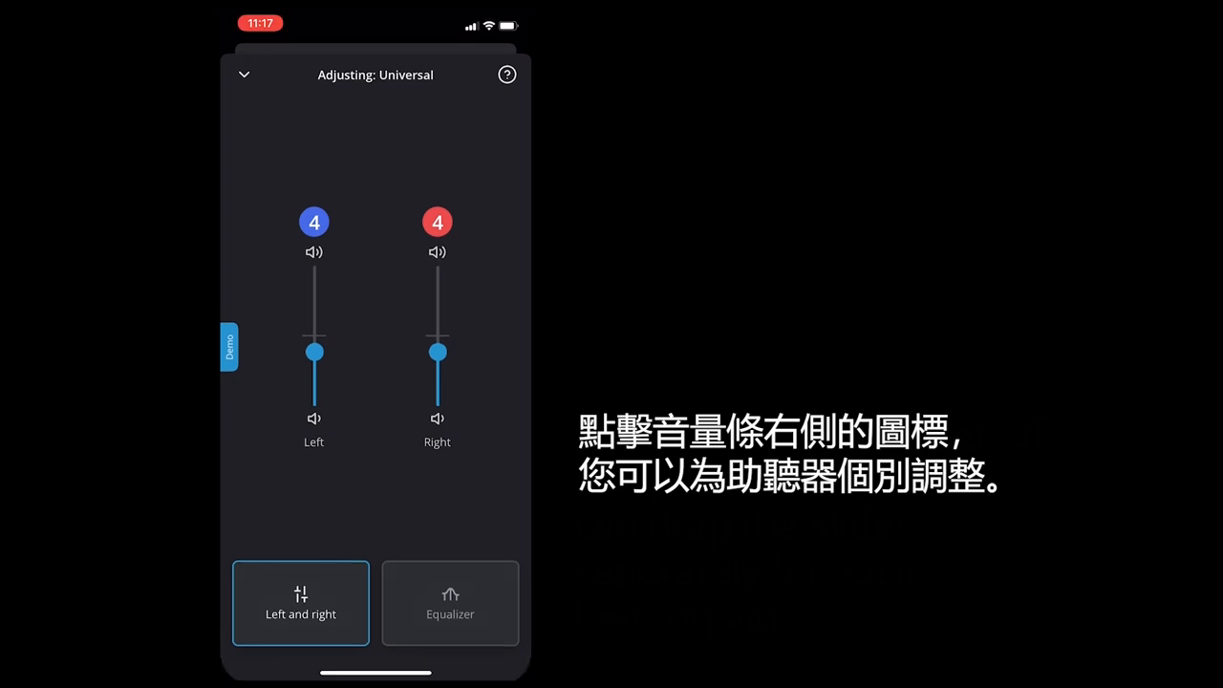
{"action": "left_click_drag", "start_coordinate": [436, 351], "coordinate": [437, 301]}
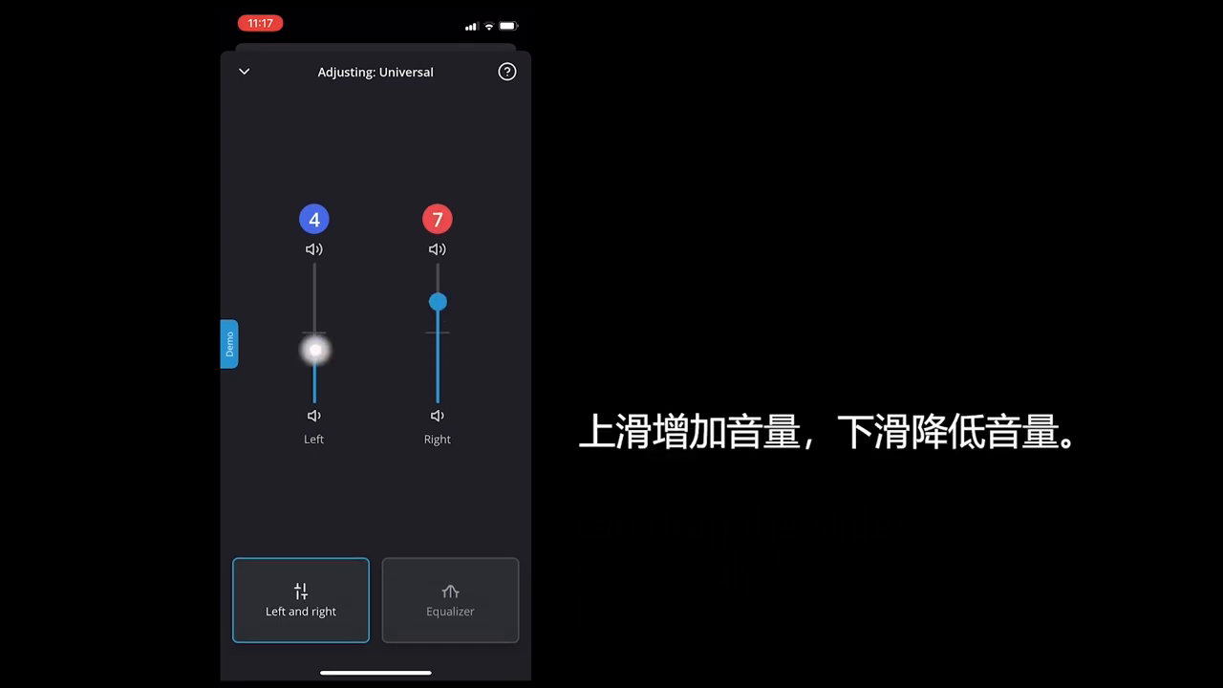
{"action": "left_click_drag", "start_coordinate": [314, 347], "coordinate": [314, 367]}
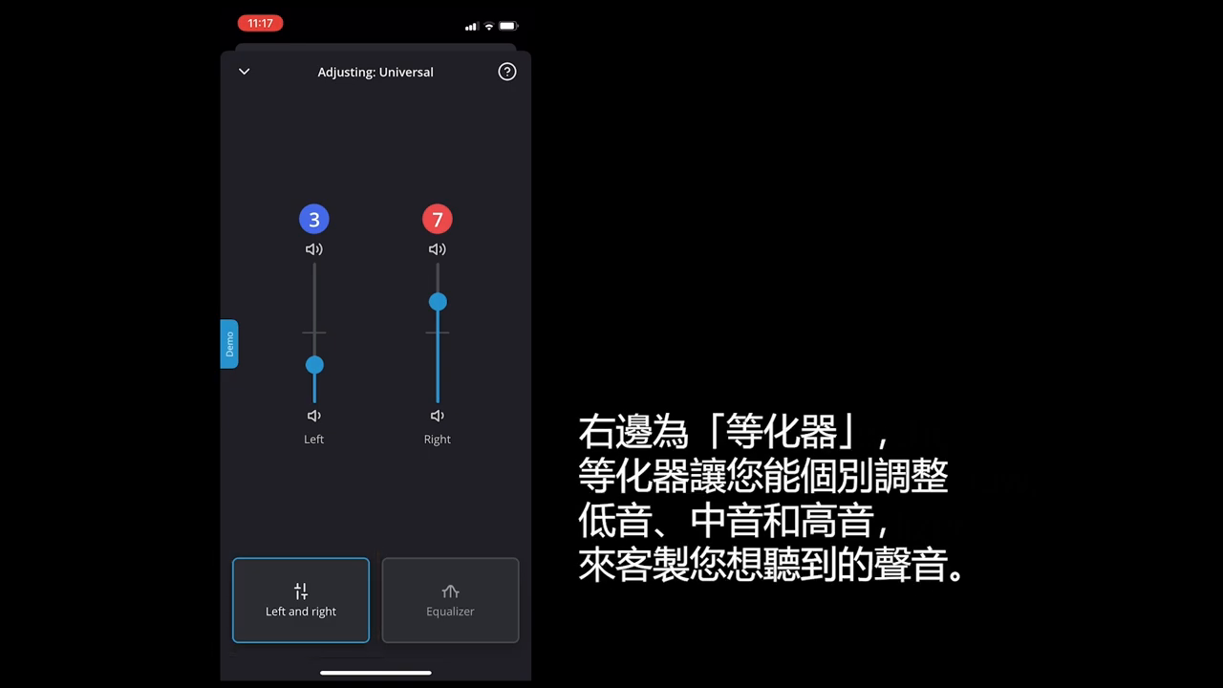
{"action": "left_click", "coordinate": [449, 600]}
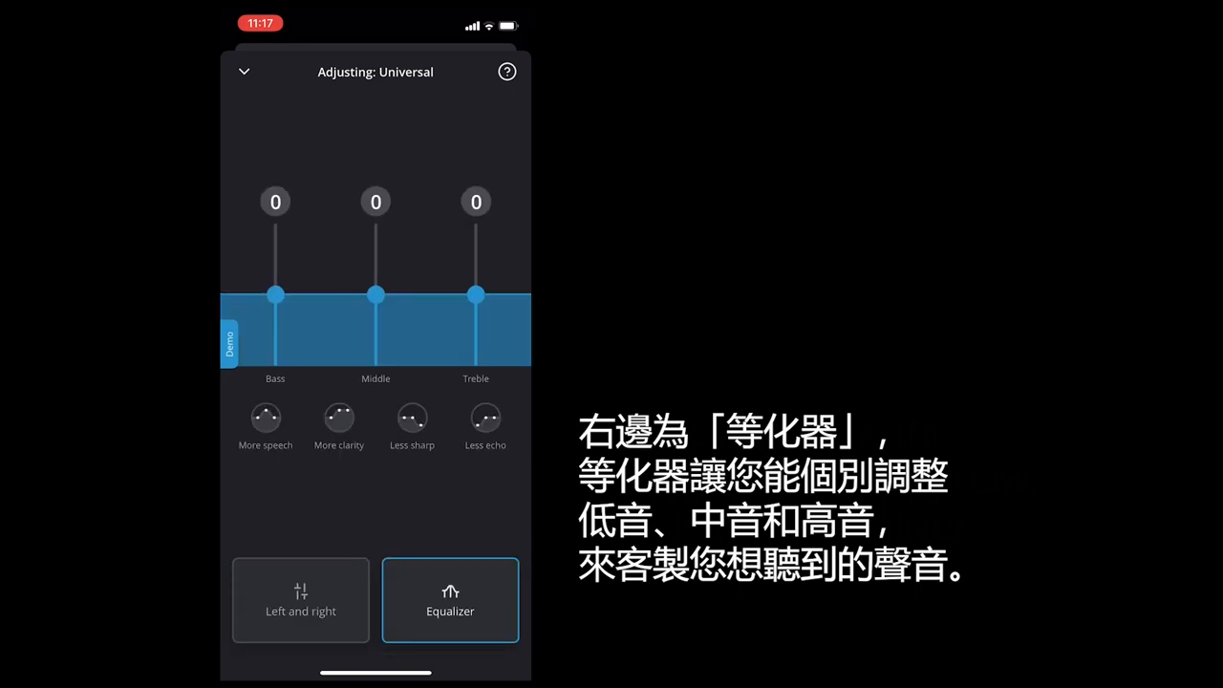
Step: Boost Bass to 3, apply the Less echo preset, and return home
{"action": "left_click", "coordinate": [275, 296]}
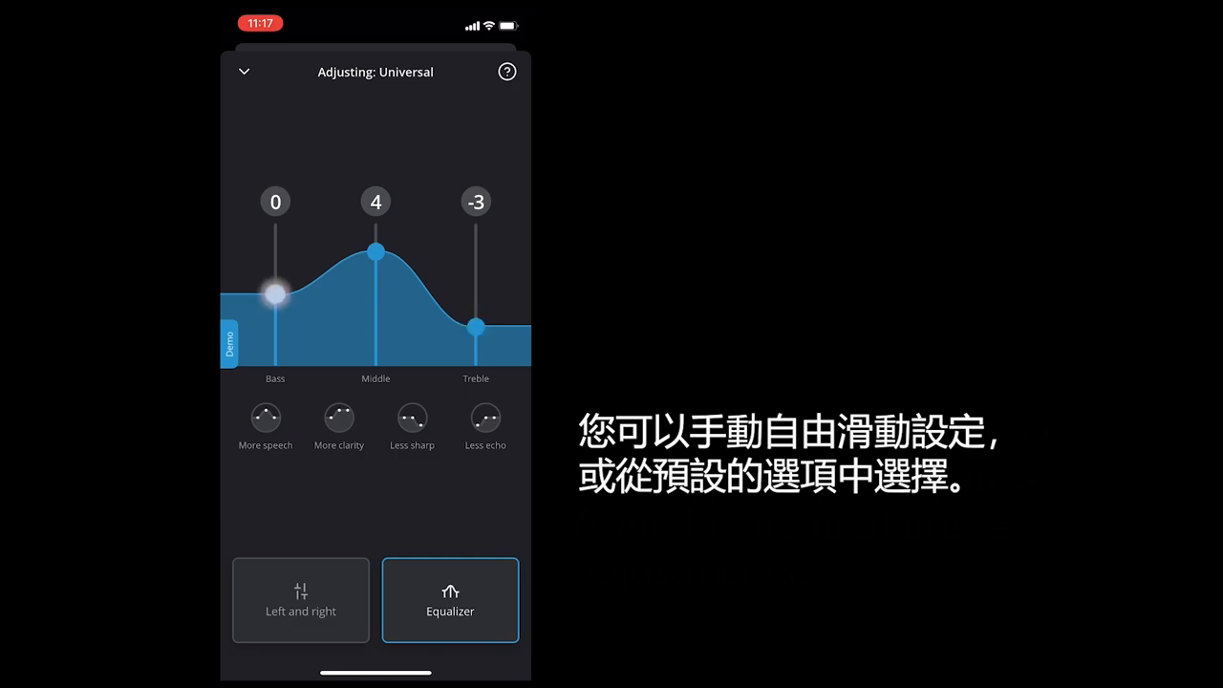
{"action": "left_click_drag", "start_coordinate": [275, 296], "coordinate": [275, 261]}
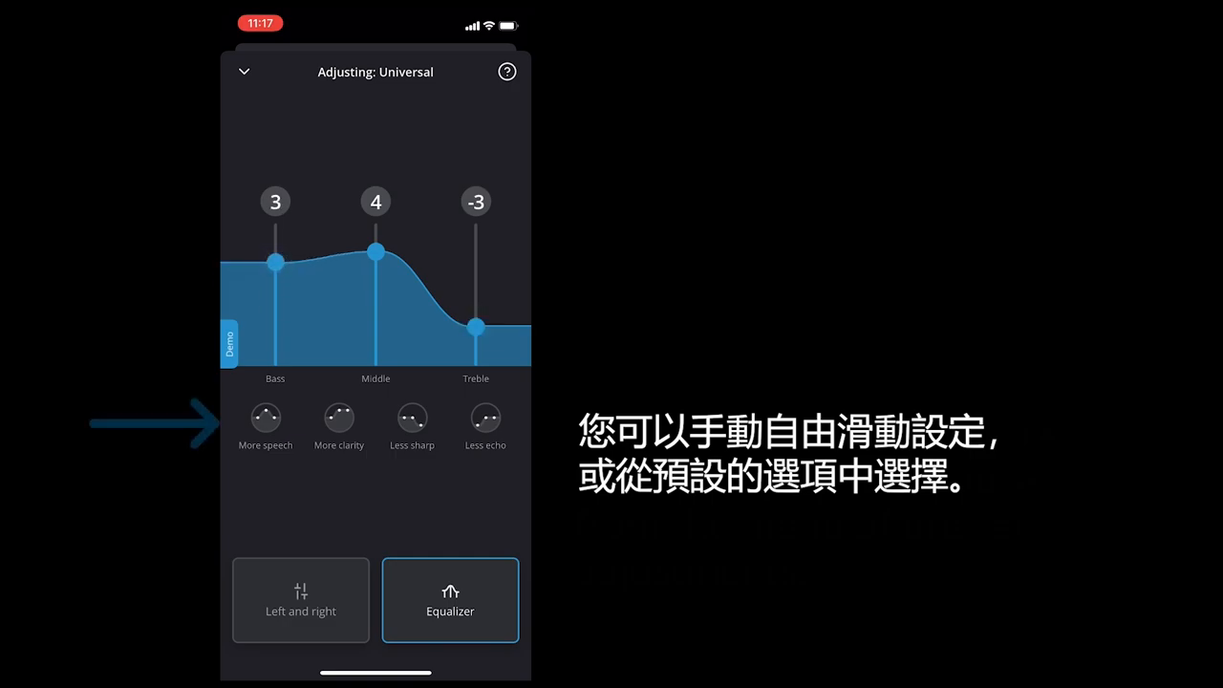
{"action": "left_click", "coordinate": [485, 418]}
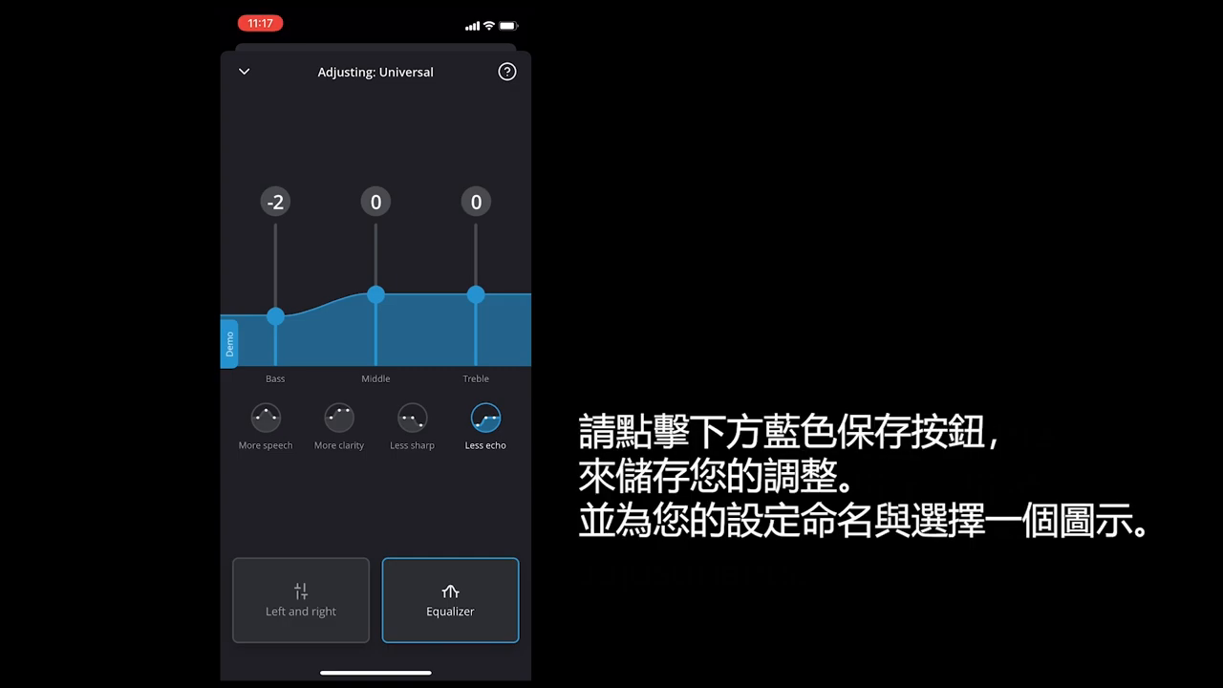
{"action": "left_click", "coordinate": [244, 72]}
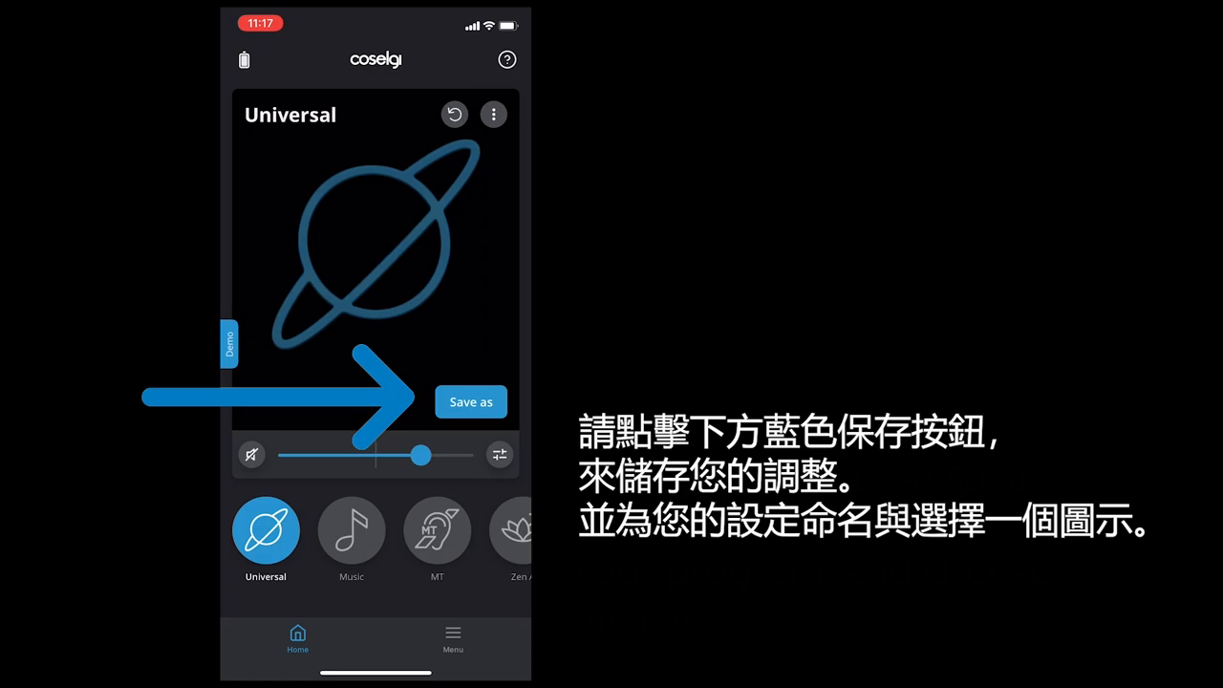
Step: Save the adjustments as personal program 'My program' with the TV icon
{"action": "left_click", "coordinate": [470, 401]}
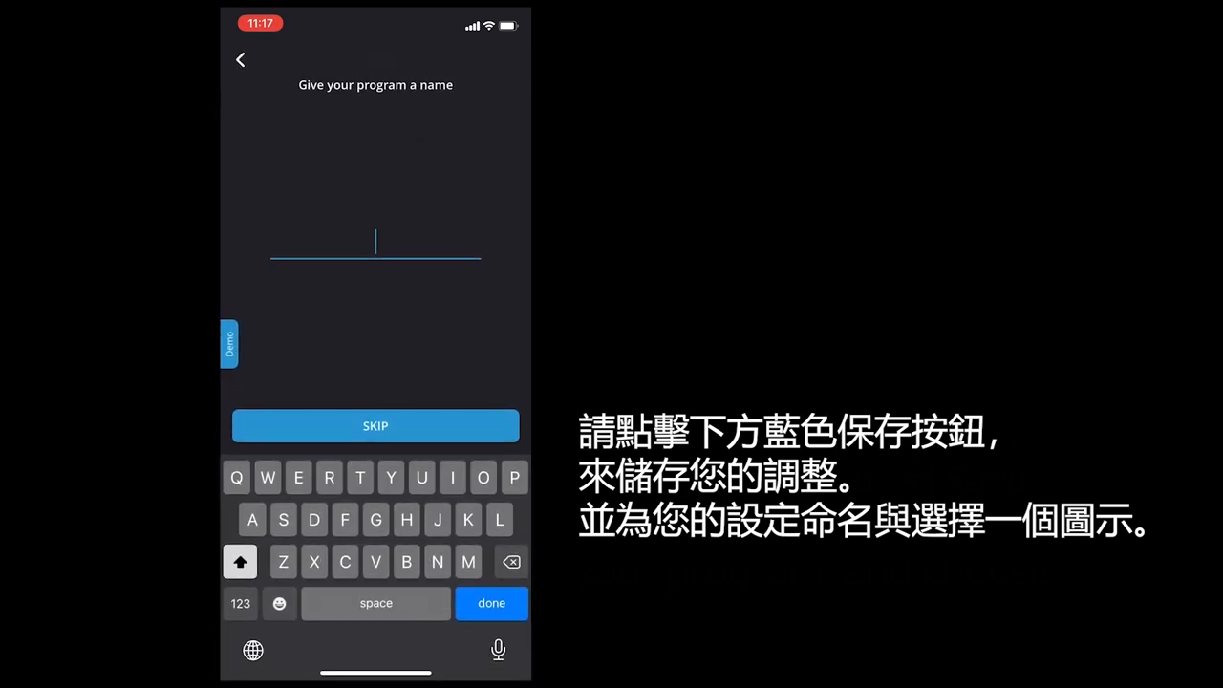
{"action": "type", "text": "My progra"}
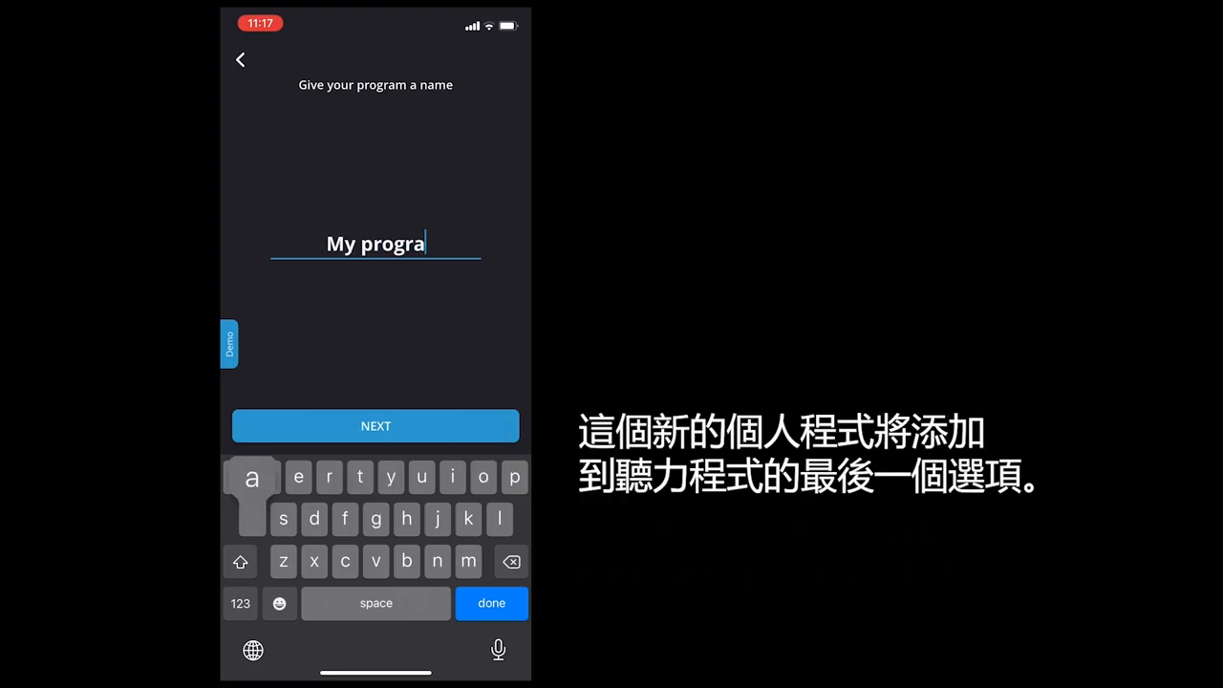
{"action": "left_click", "coordinate": [376, 425]}
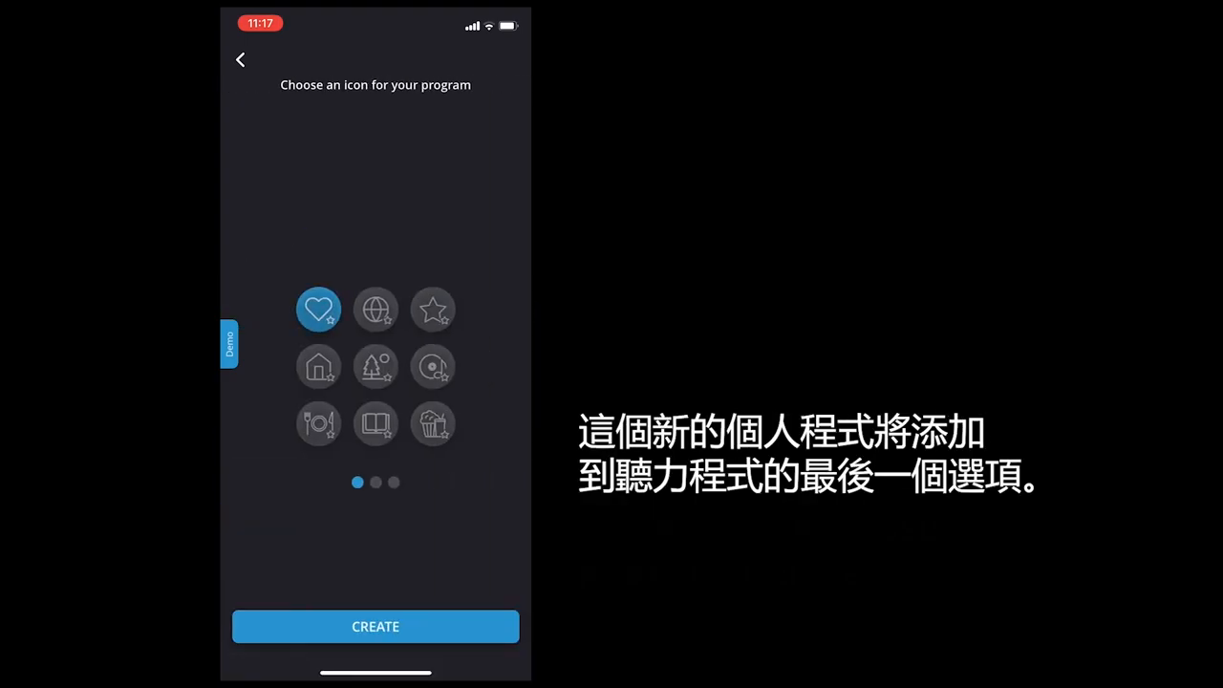
{"action": "scroll", "scroll_direction": "left", "scroll_amount": 3}
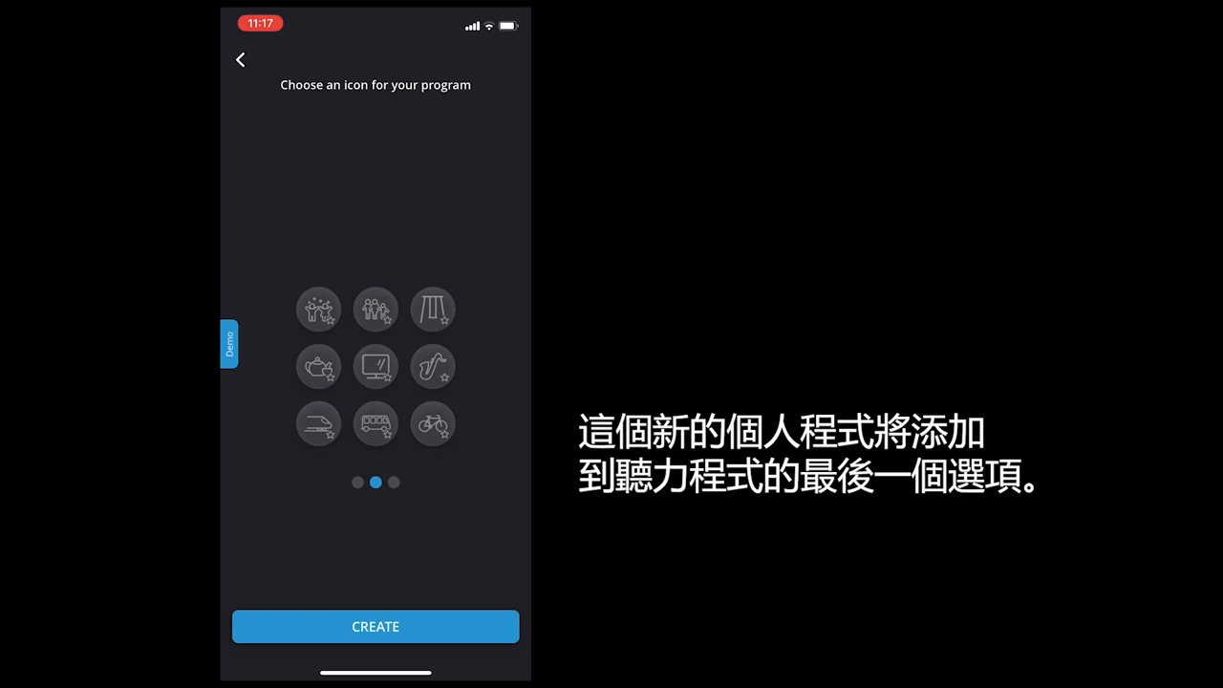
{"action": "left_click", "coordinate": [374, 366]}
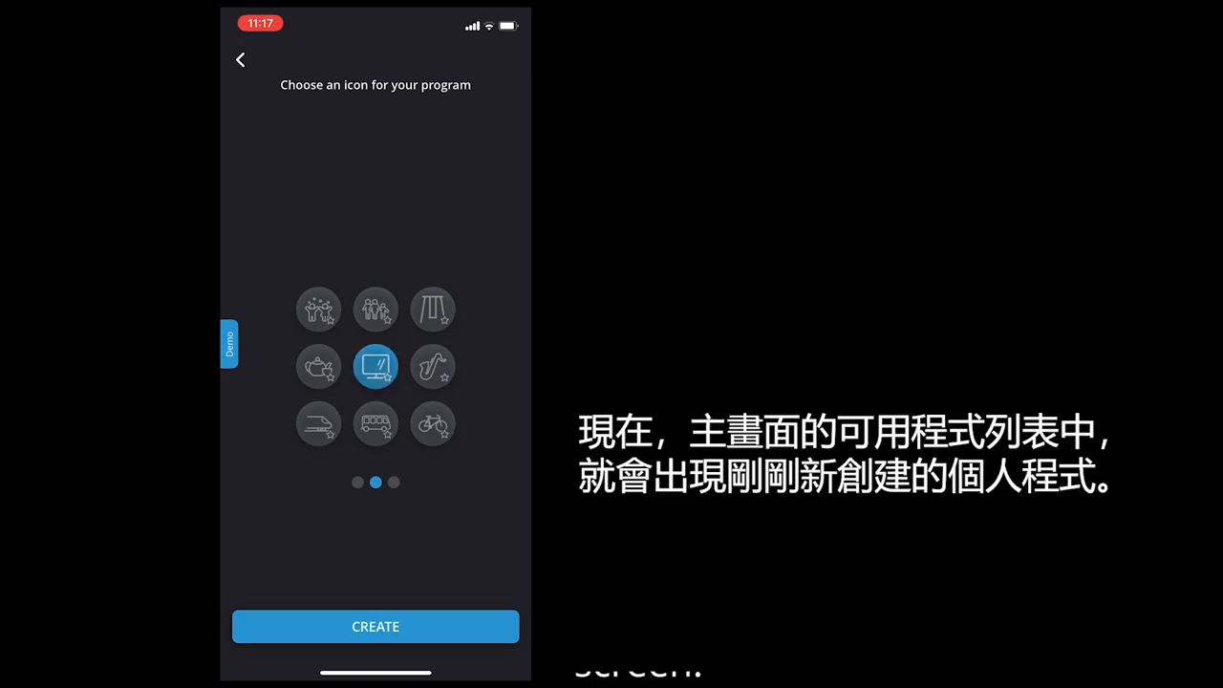
{"action": "left_click", "coordinate": [374, 626]}
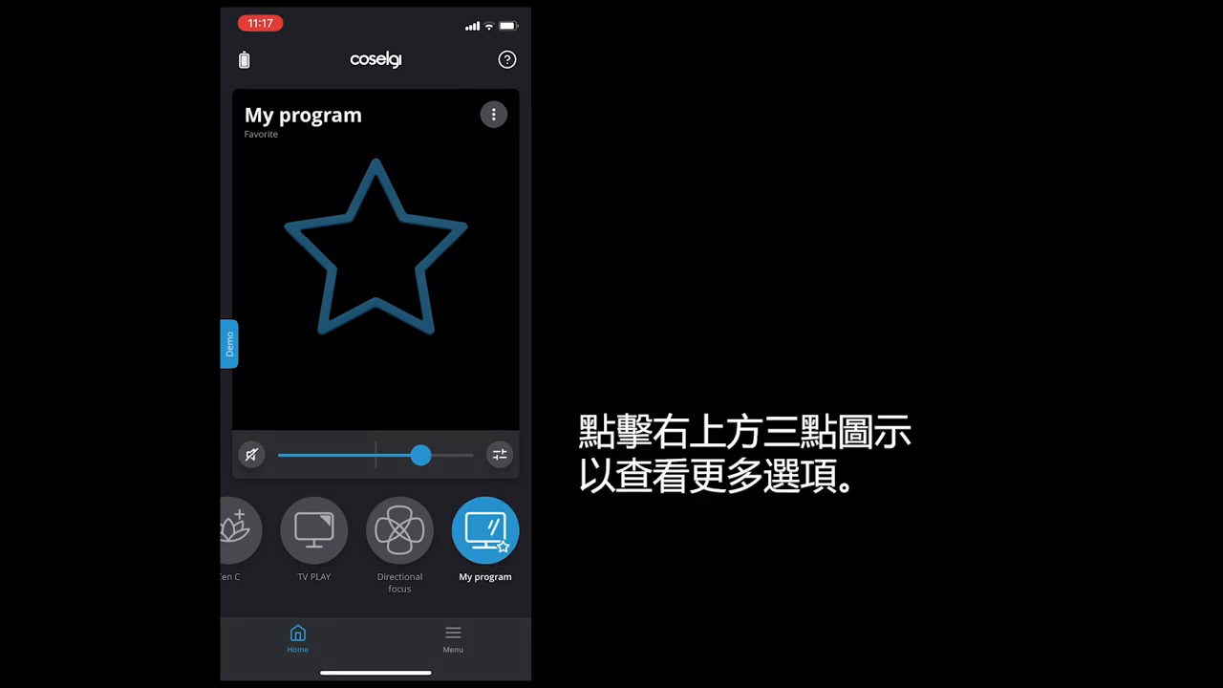
{"action": "left_click", "coordinate": [493, 114]}
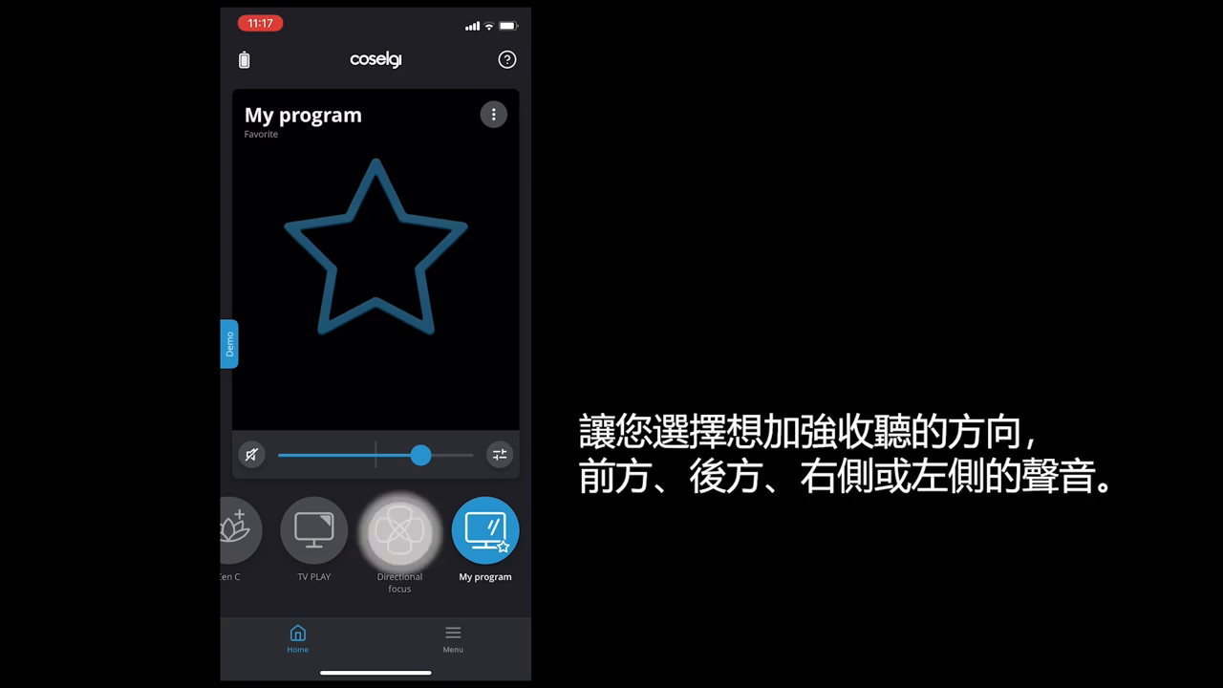
Step: Set directional focus to Right, then reselect the Universal program
{"action": "left_click", "coordinate": [400, 530]}
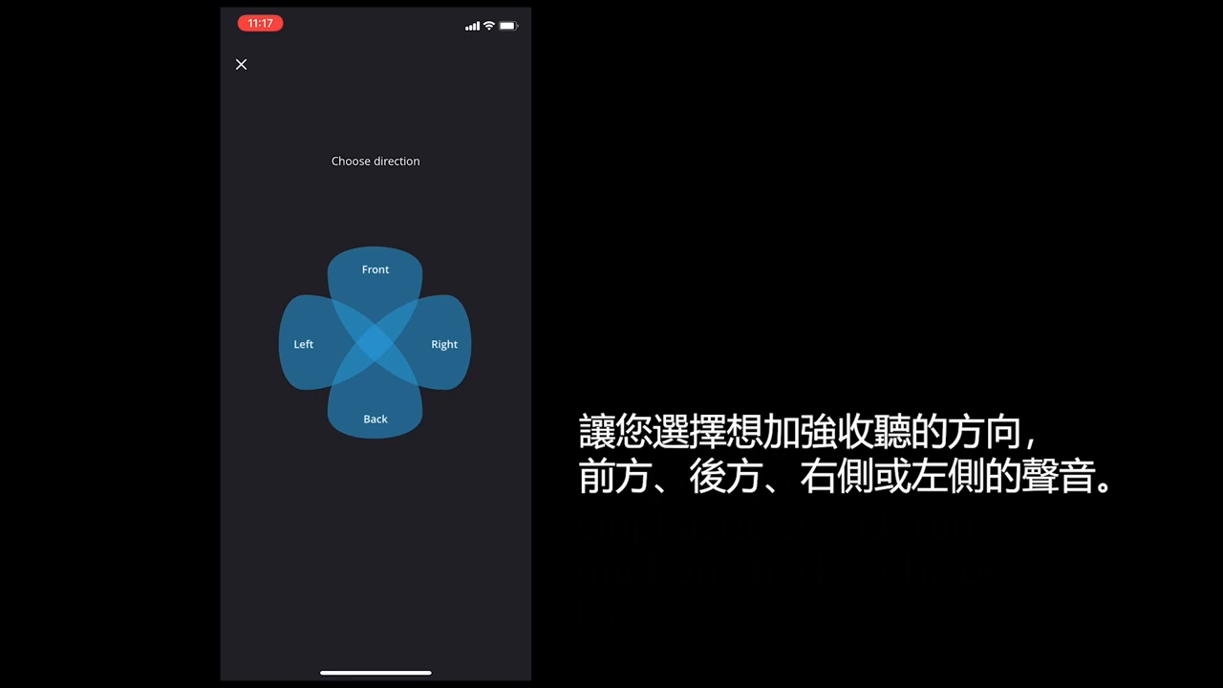
{"action": "left_click", "coordinate": [375, 269]}
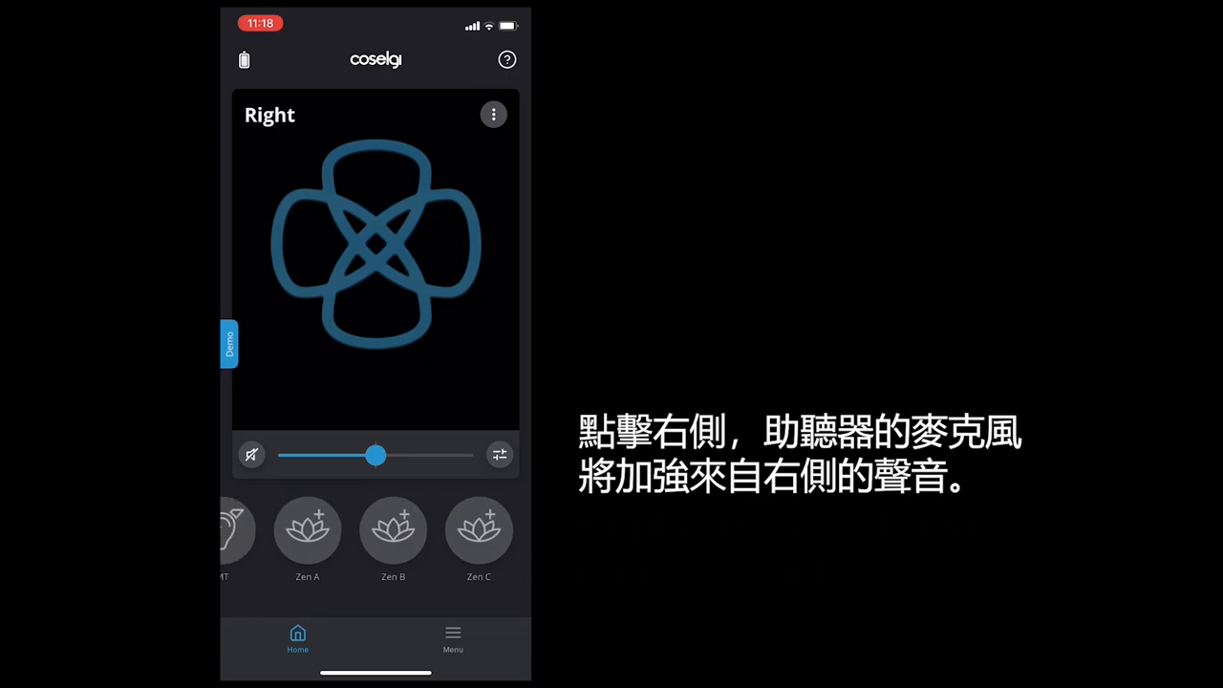
{"action": "scroll", "scroll_direction": "left", "scroll_amount": 3}
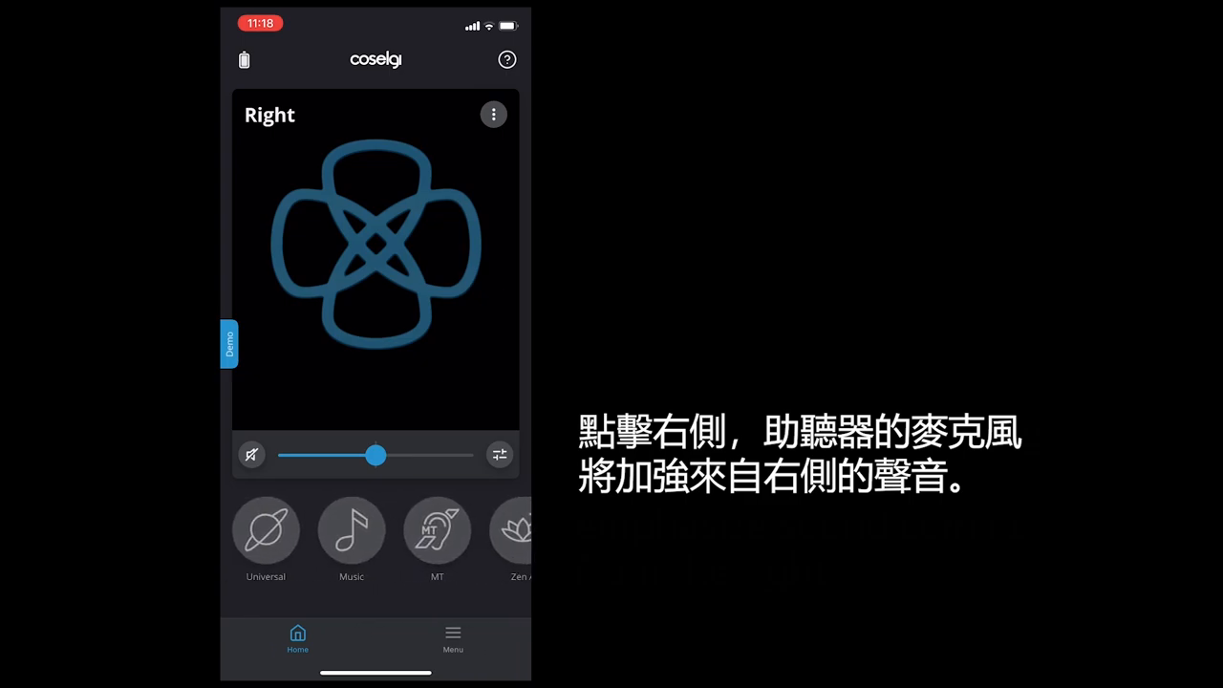
{"action": "left_click", "coordinate": [265, 531]}
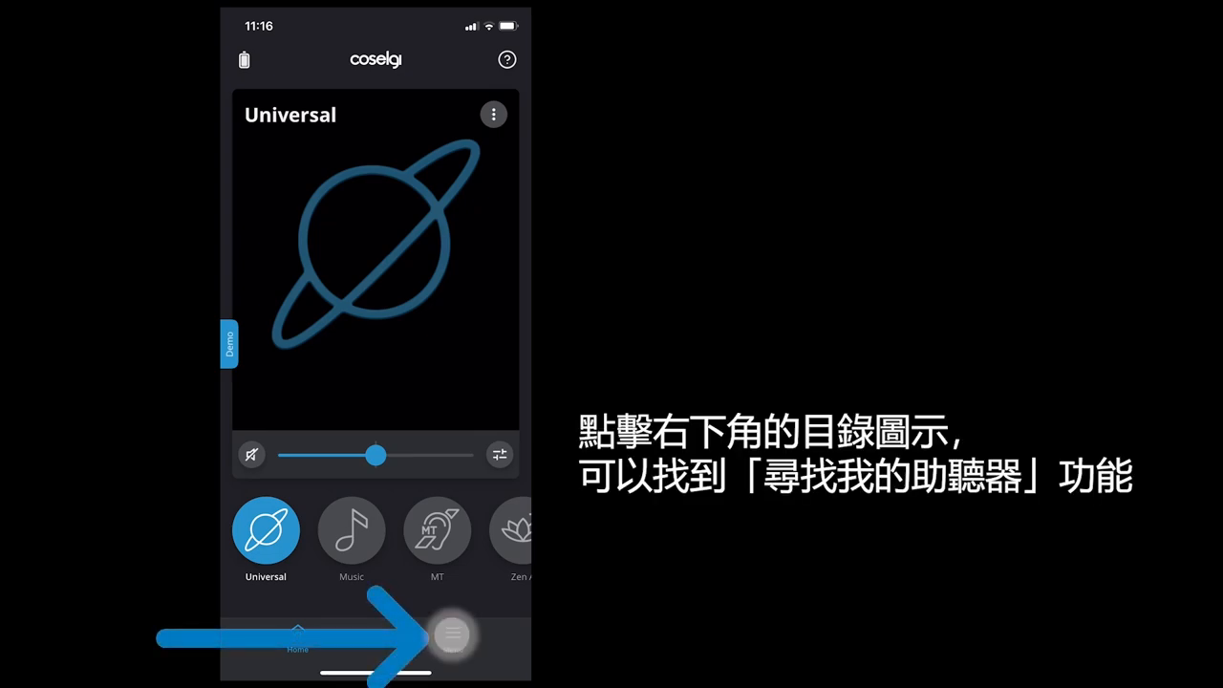
Step: Open the main menu from the Menu tab in the bottom-right
{"action": "left_click", "coordinate": [452, 636]}
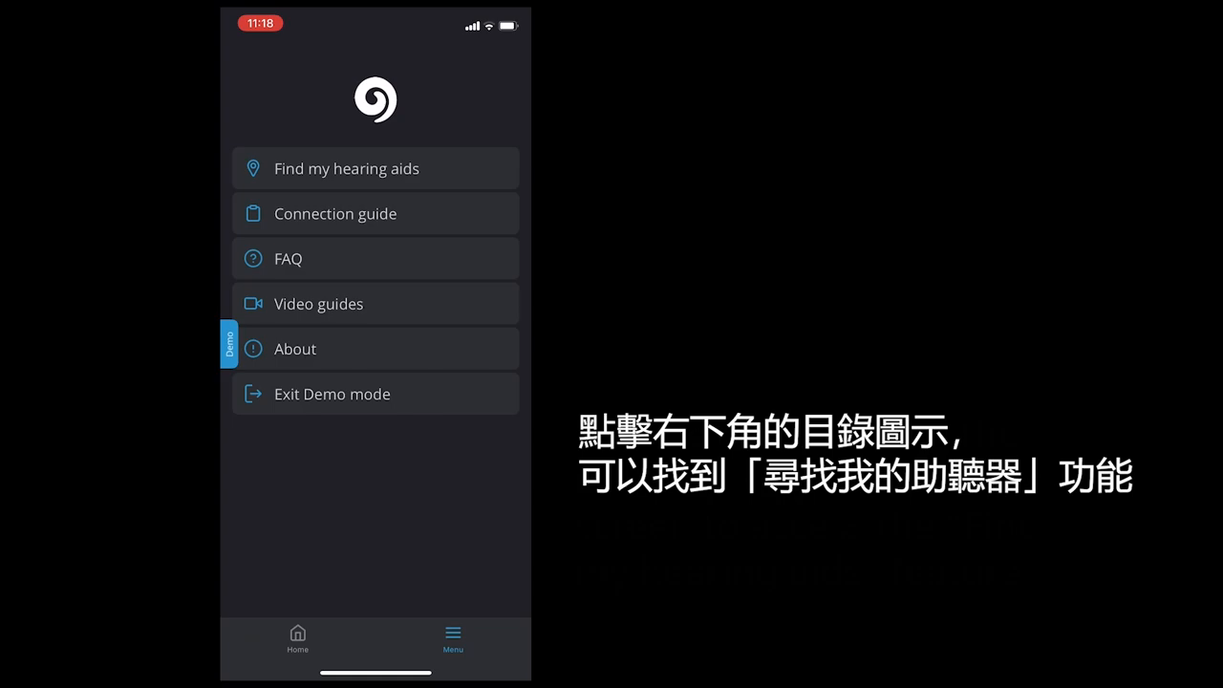